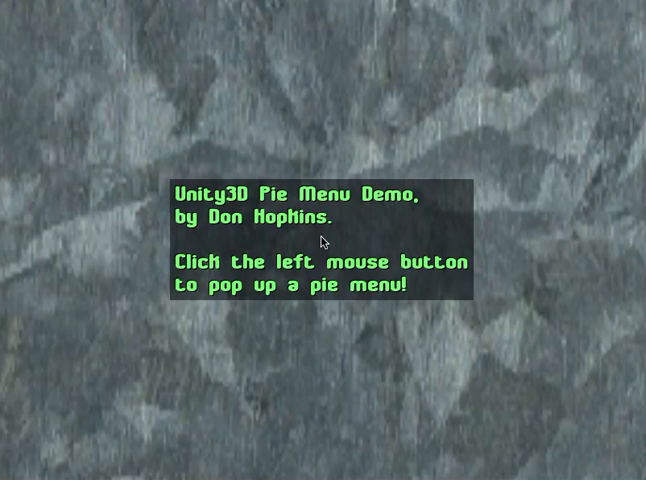
# - Pop up the SimCity pie menu in Play mode and try the disabled PacMan item
pyautogui.click(324, 236)
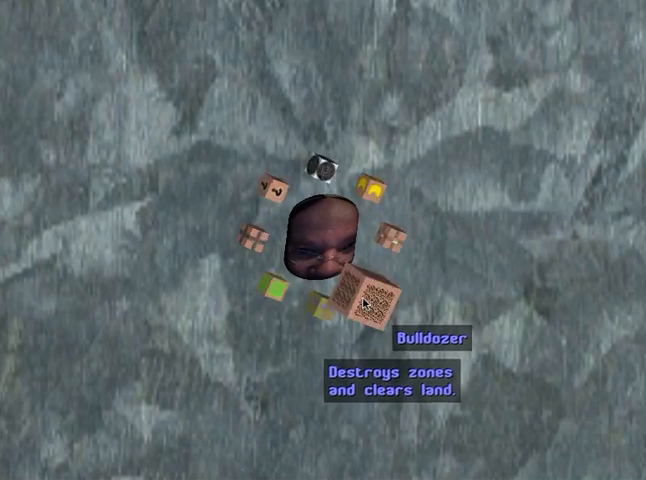
pyautogui.moveTo(270, 304)
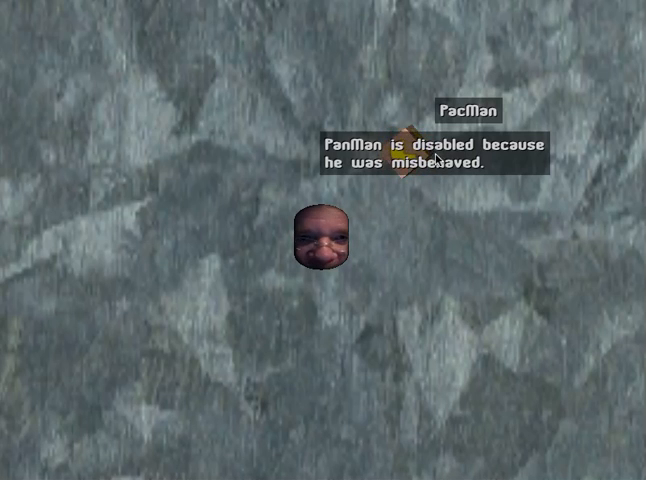
pyautogui.click(324, 240)
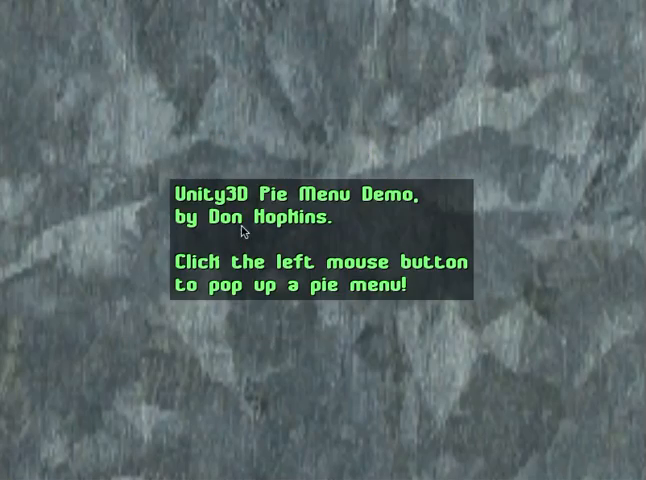
pyautogui.click(244, 230)
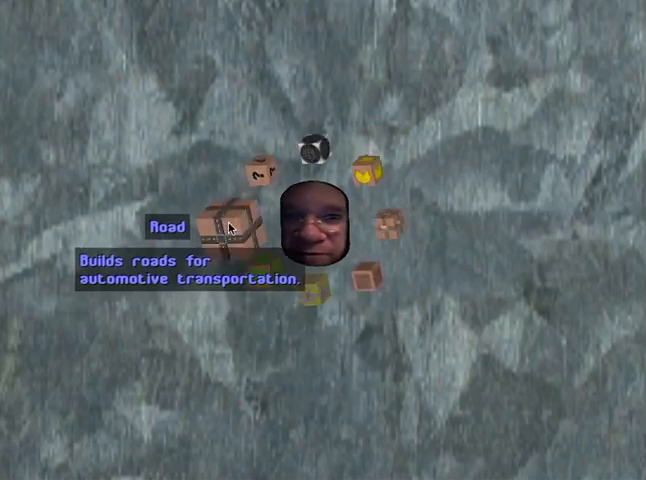
pyautogui.moveTo(236, 220)
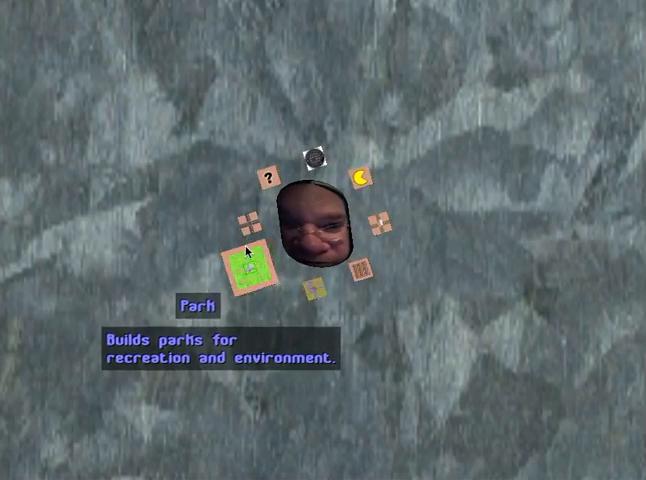
pyautogui.moveTo(390, 224)
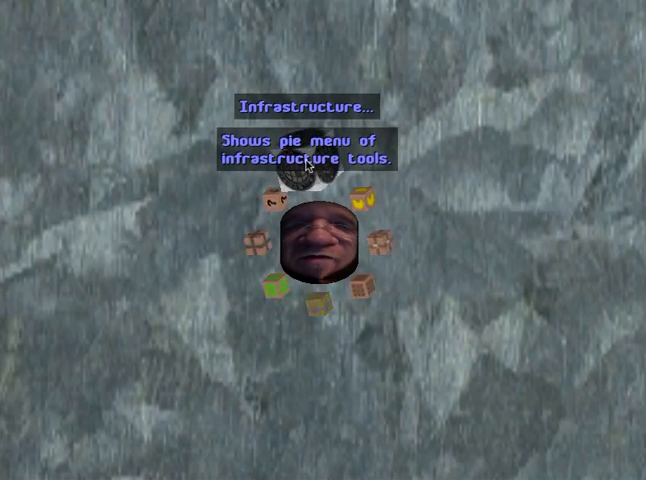
pyautogui.moveTo(404, 236)
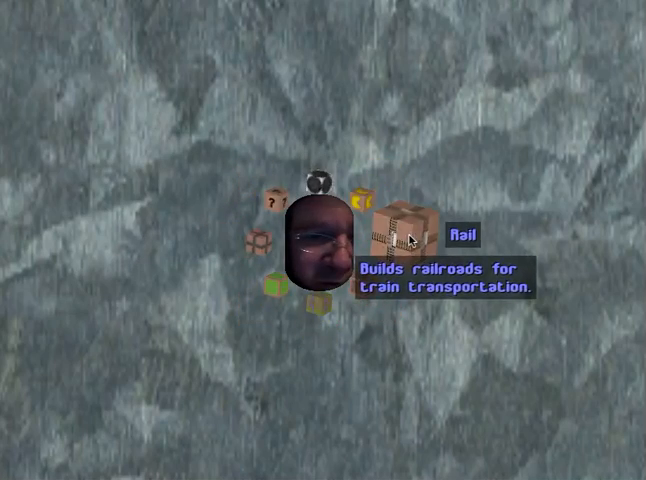
pyautogui.moveTo(258, 290)
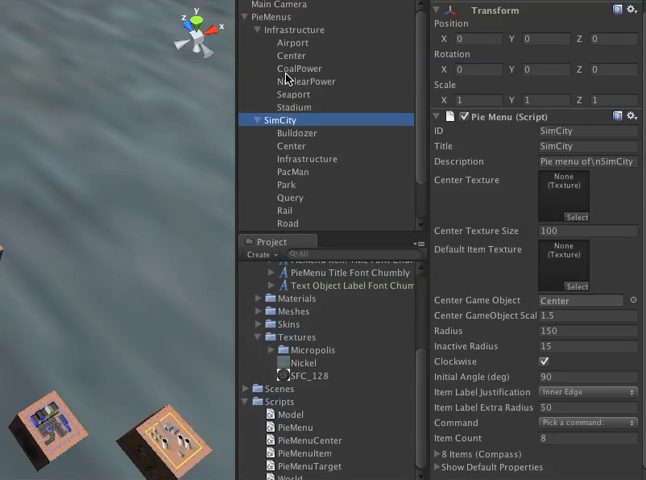
pyautogui.click(270, 16)
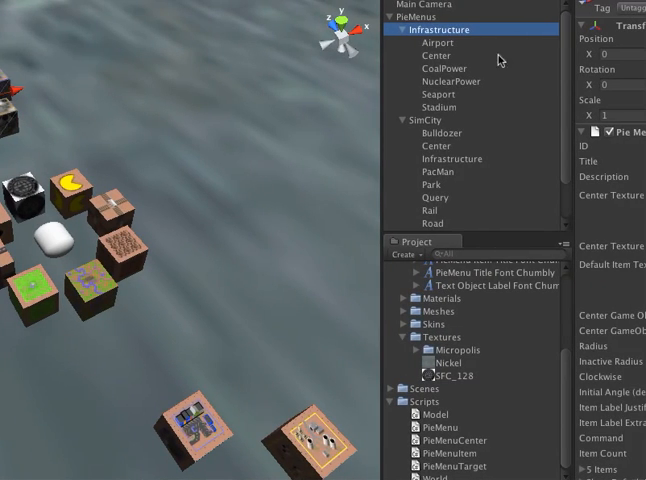
pyautogui.click(440, 132)
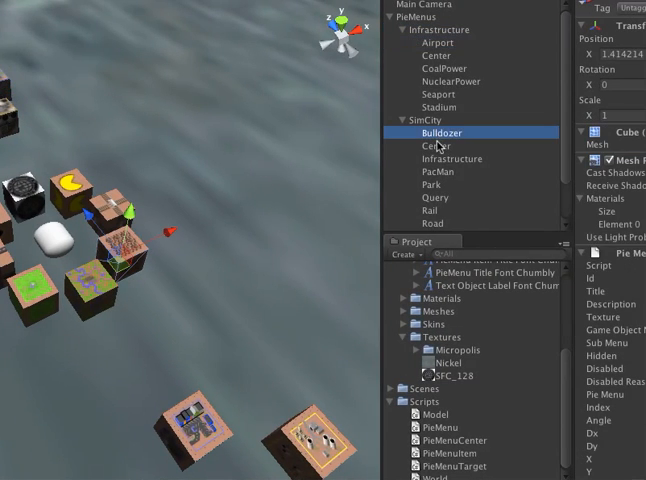
pyautogui.click(428, 210)
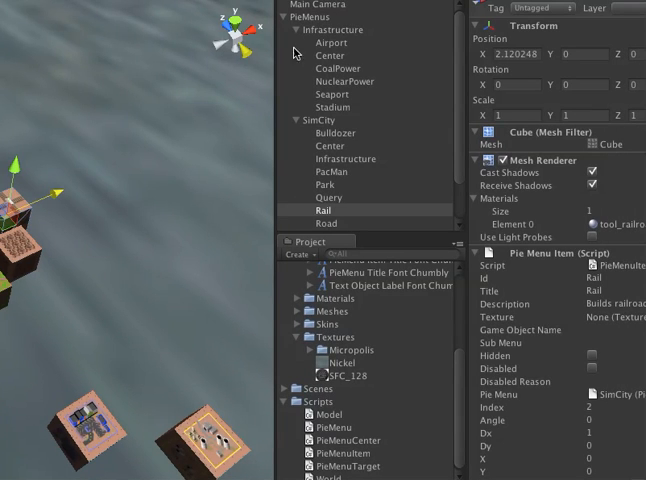
pyautogui.click(332, 28)
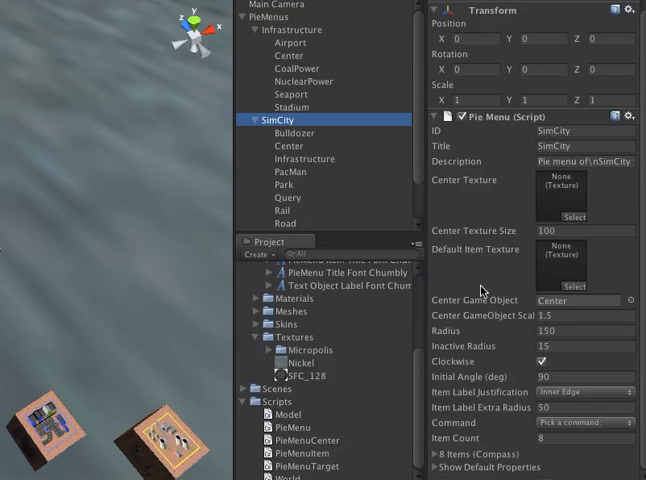
pyautogui.moveTo(496, 190)
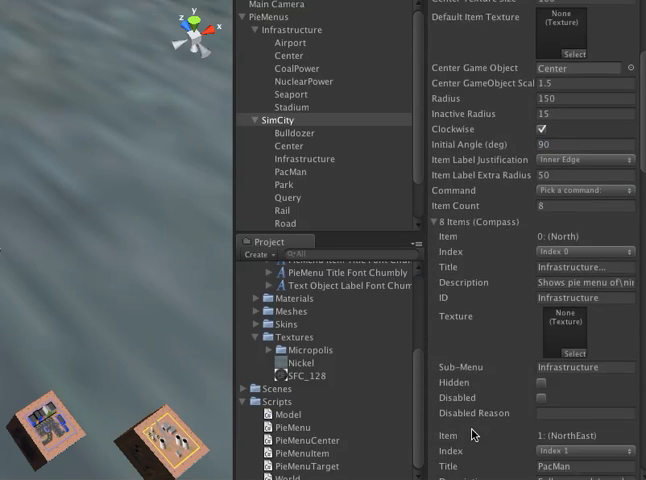
pyautogui.scroll(-3)
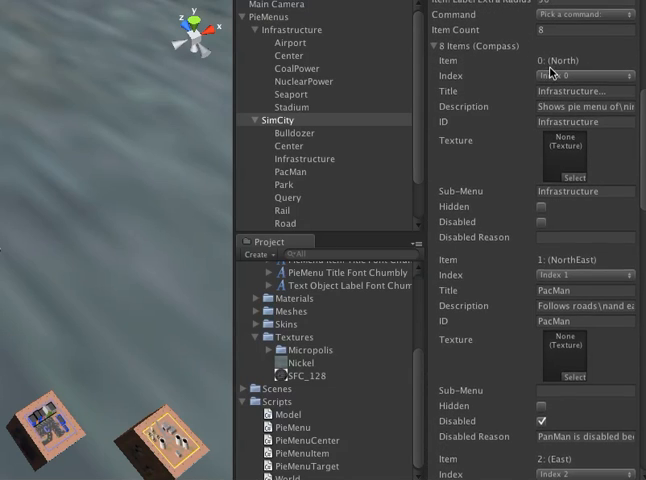
pyautogui.scroll(-3)
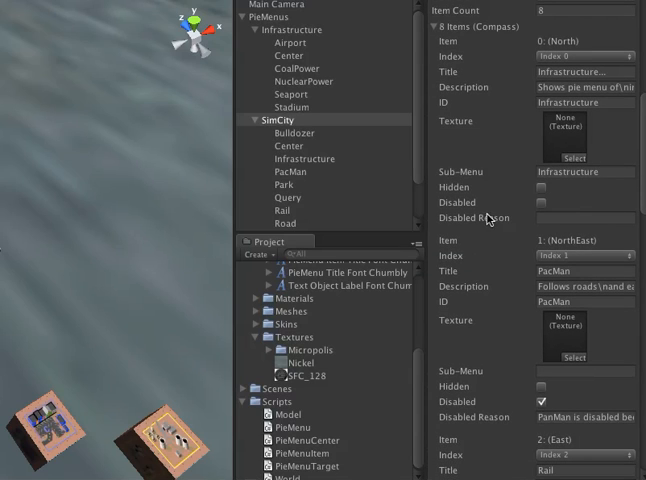
pyautogui.scroll(-3)
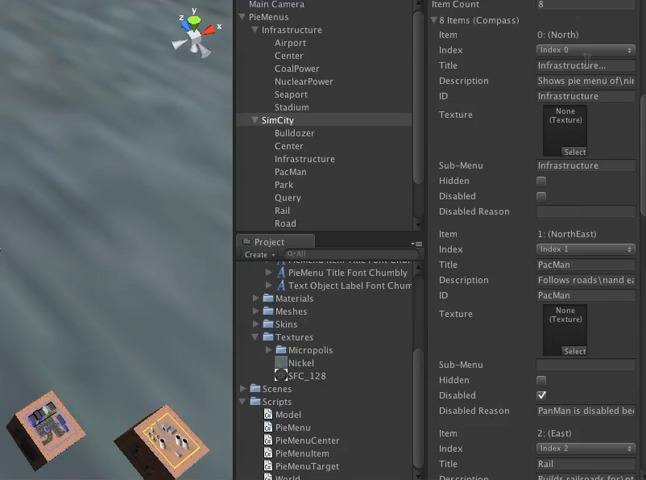
pyautogui.moveTo(564, 240)
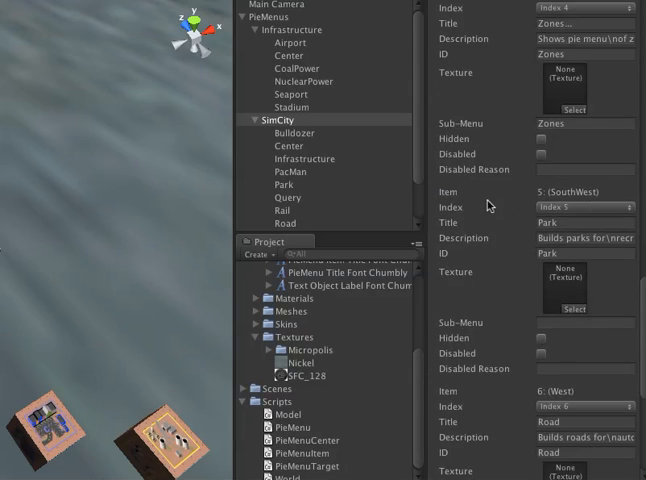
pyautogui.scroll(-3)
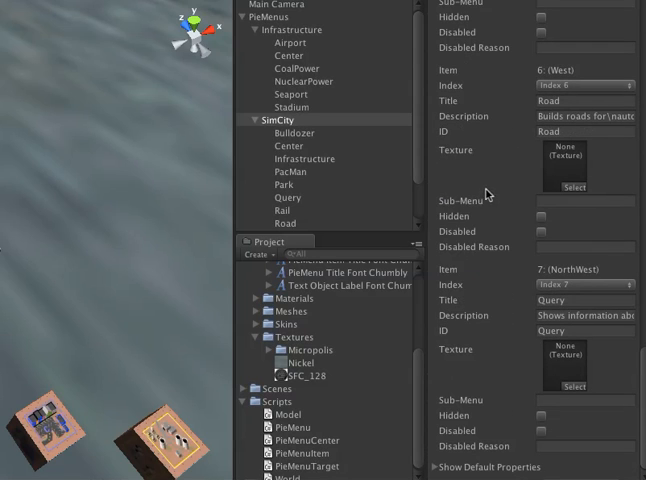
pyautogui.scroll(-3)
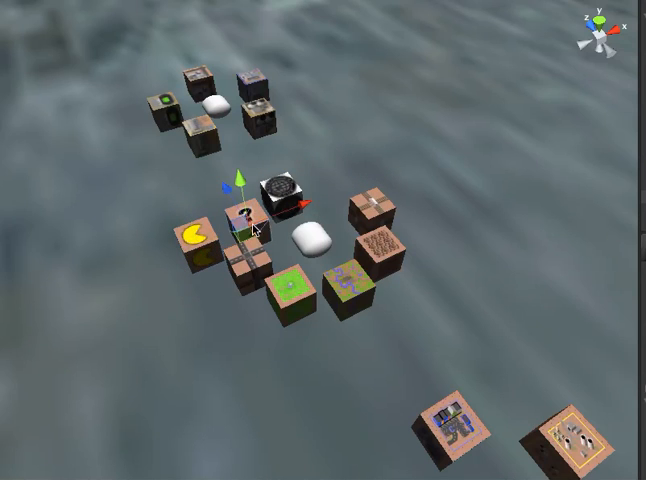
pyautogui.moveTo(240, 216); pyautogui.dragTo(324, 190)
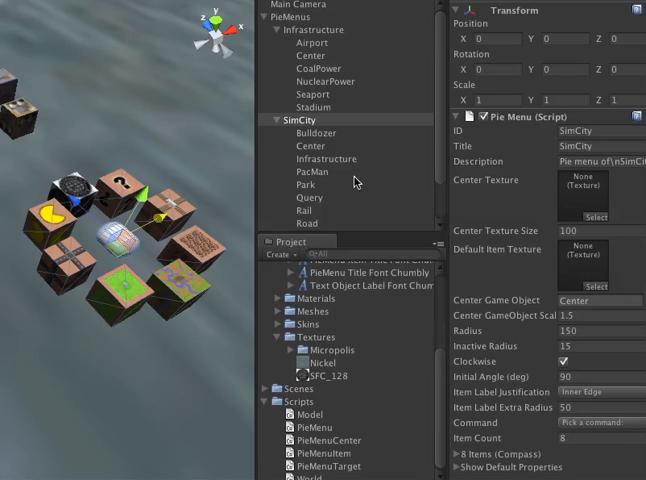
pyautogui.moveTo(508, 304)
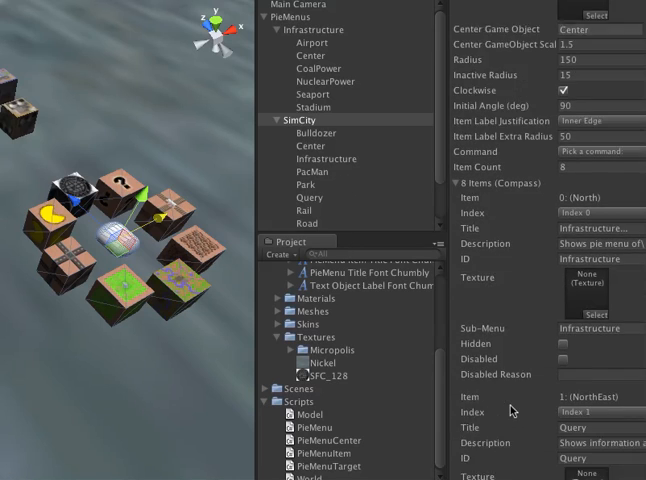
# - Scroll through the SimCity item list and enter 0 to adjust the item index values
pyautogui.scroll(-3)
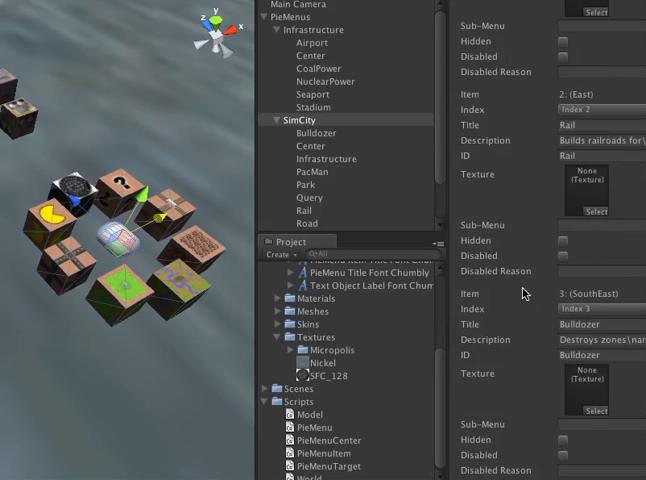
pyautogui.scroll(-3)
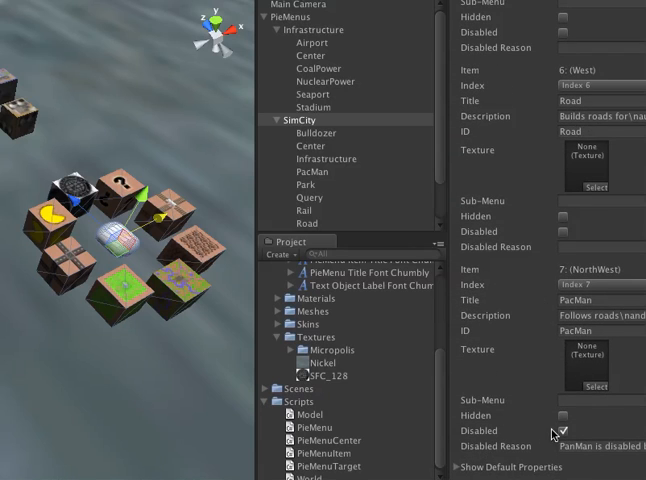
pyautogui.scroll(-3)
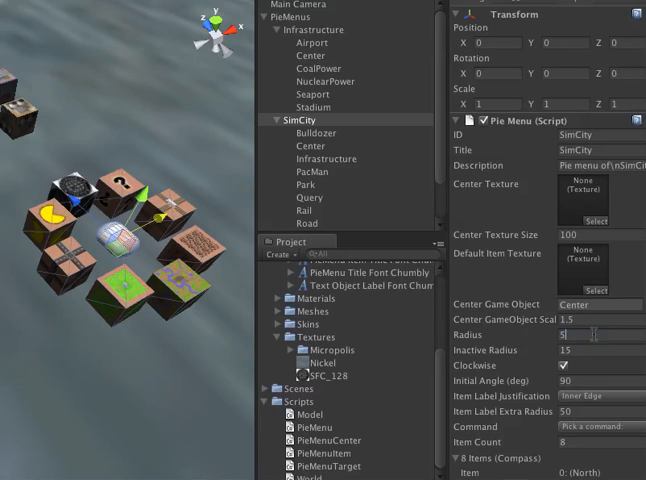
pyautogui.write('0')
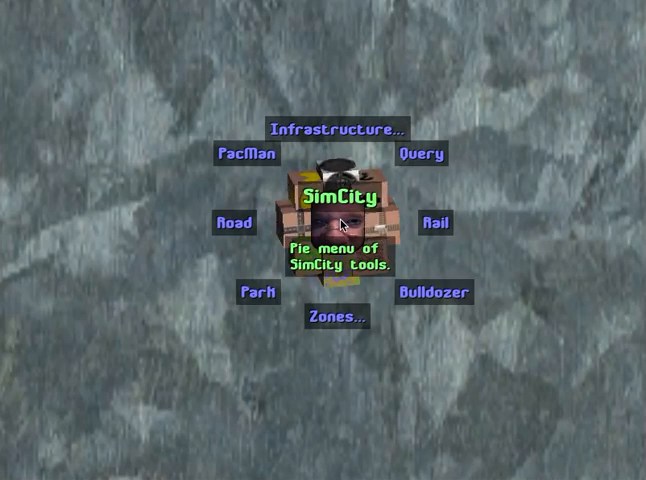
# - Test the reconfigured pie menu in Play mode before returning to the Inspector
pyautogui.click(248, 154)
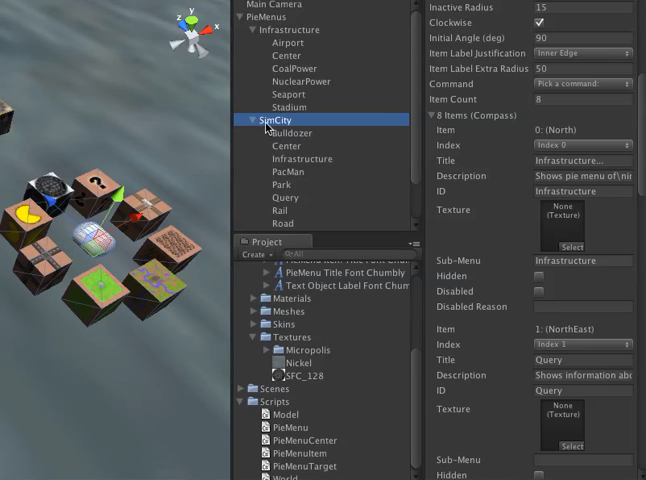
pyautogui.click(288, 28)
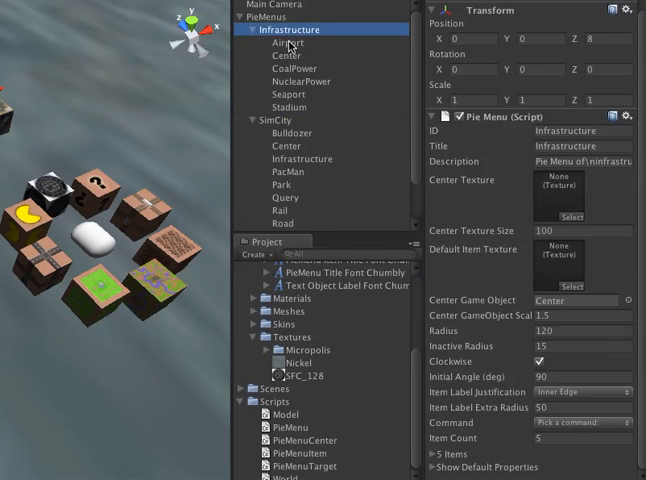
pyautogui.click(288, 108)
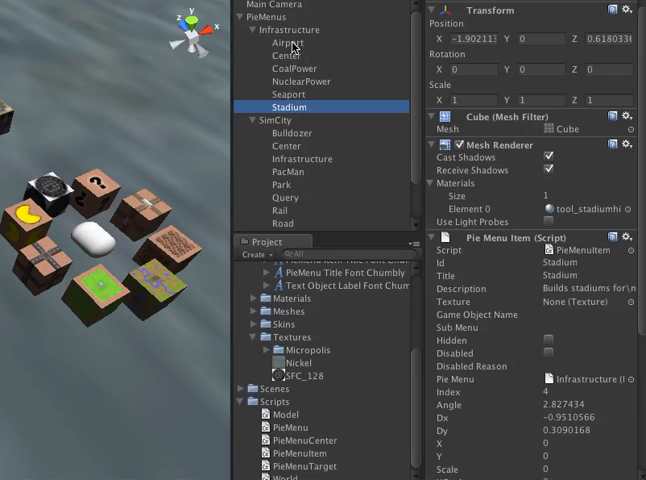
pyautogui.click(290, 42)
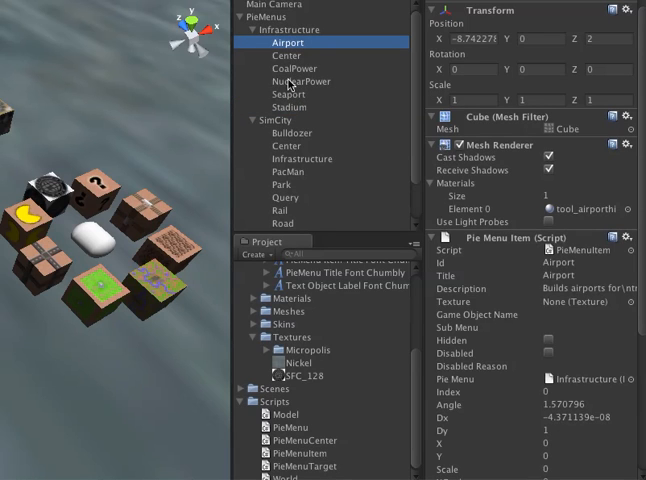
pyautogui.click(290, 108)
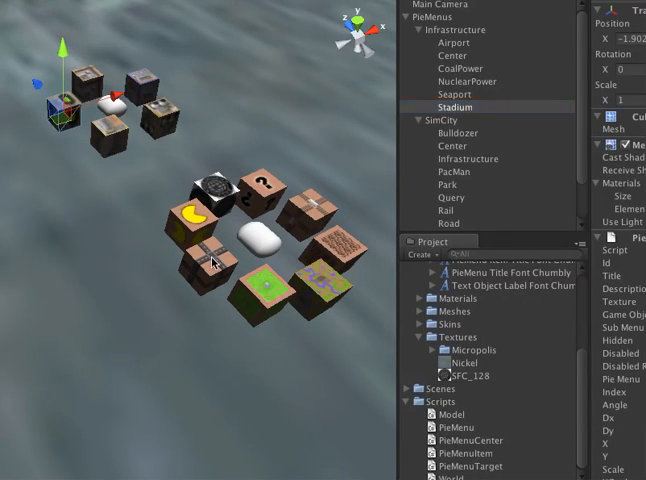
pyautogui.click(456, 212)
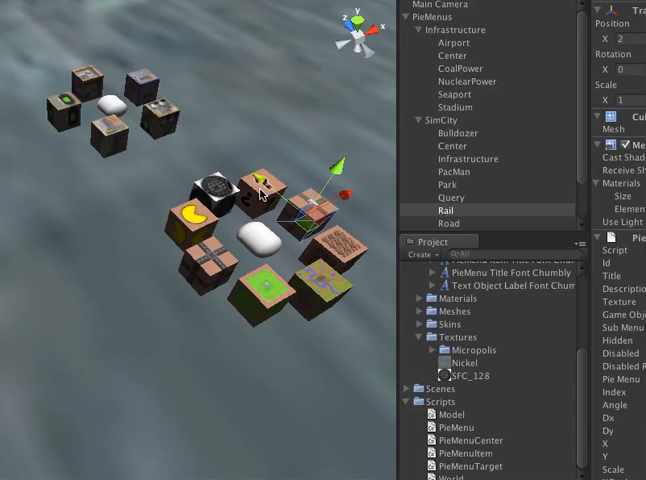